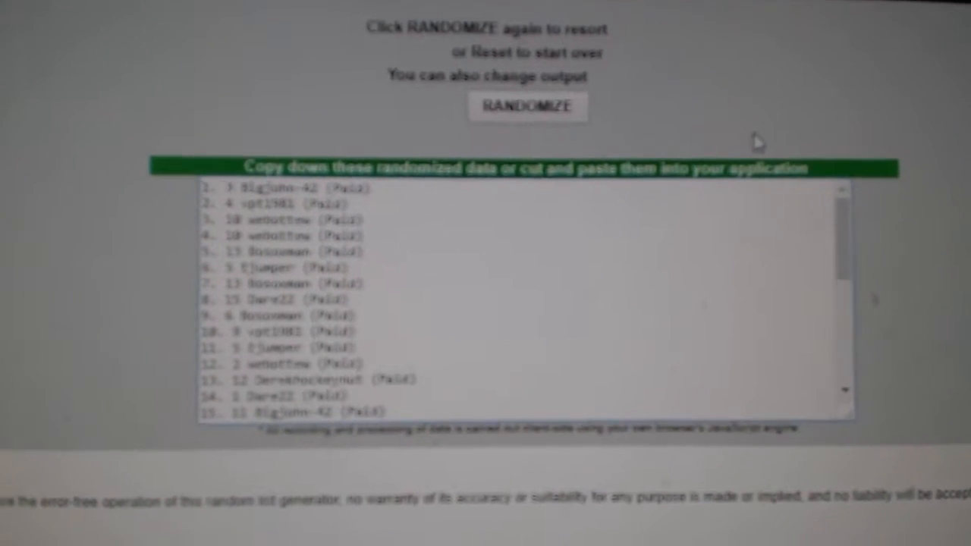
Shuffle the NHL team list, producing an order starting Tampa Bay, Pittsburgh, Ottawa
left_click(528, 106)
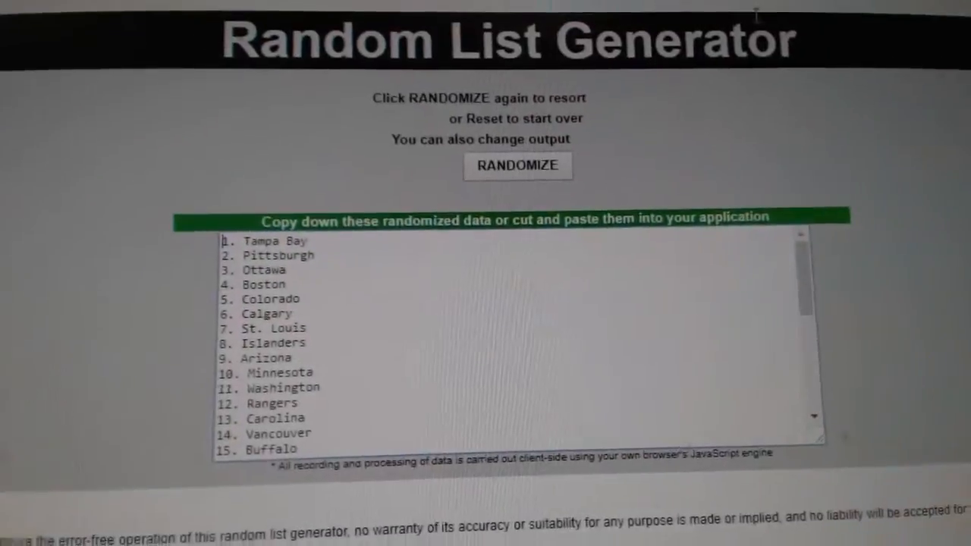
Reshuffle the NHL teams into a new random order for the sheet
left_click(518, 166)
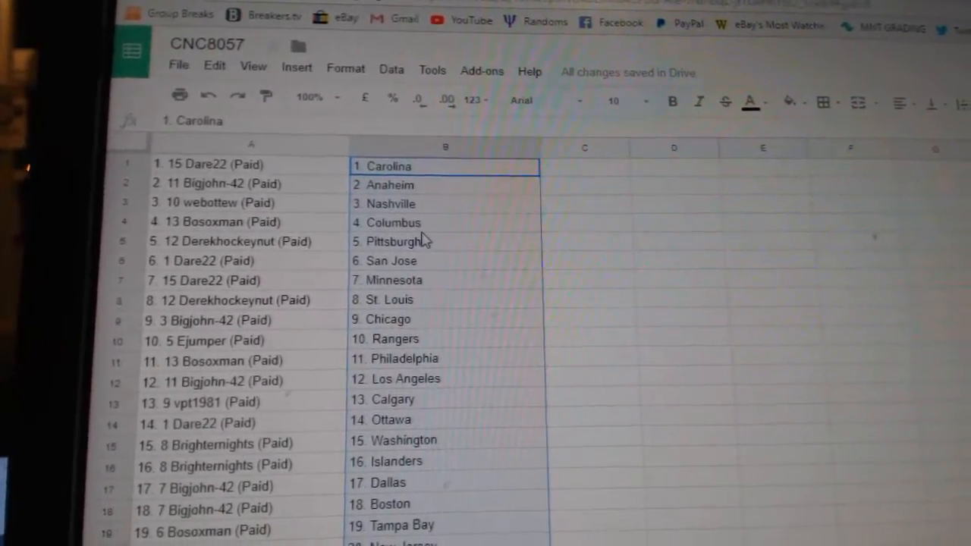
Scroll through CNC8057 to verify all 30 buyer-team pairs, ending with Montreal and Colorado
scroll("down", 3)
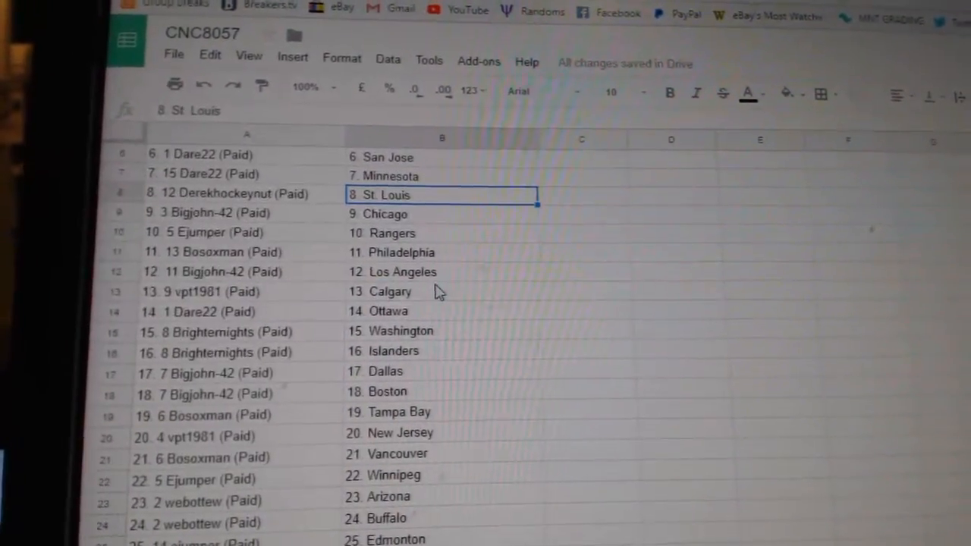
scroll("down", 3)
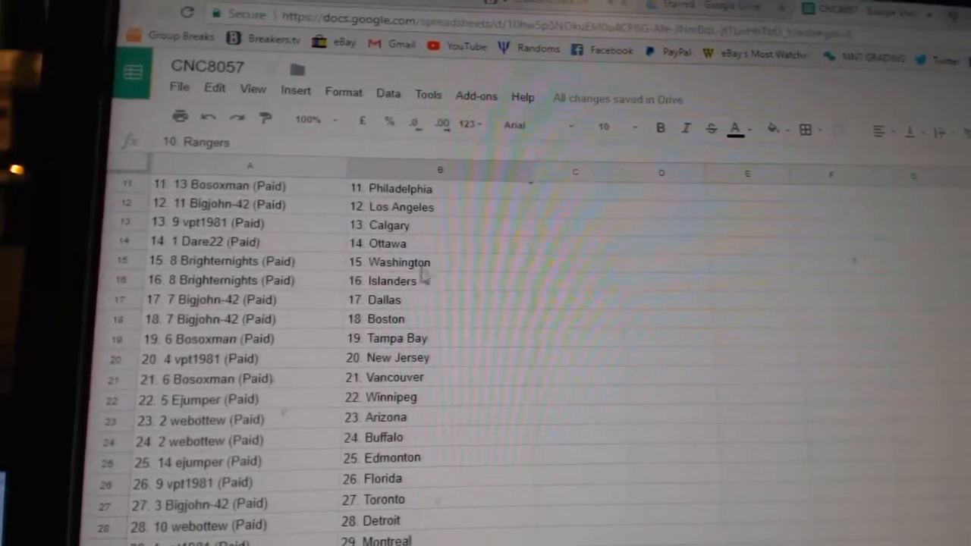
scroll("down", 3)
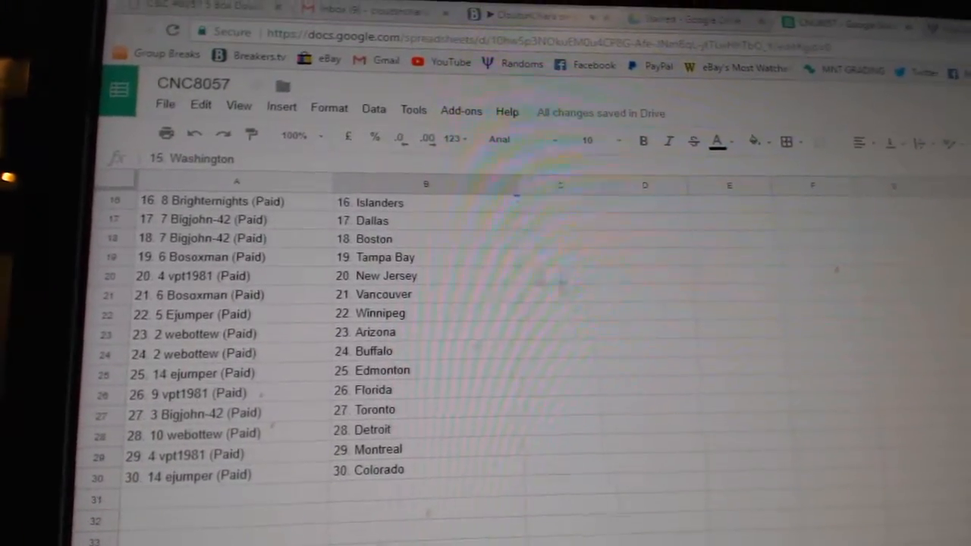